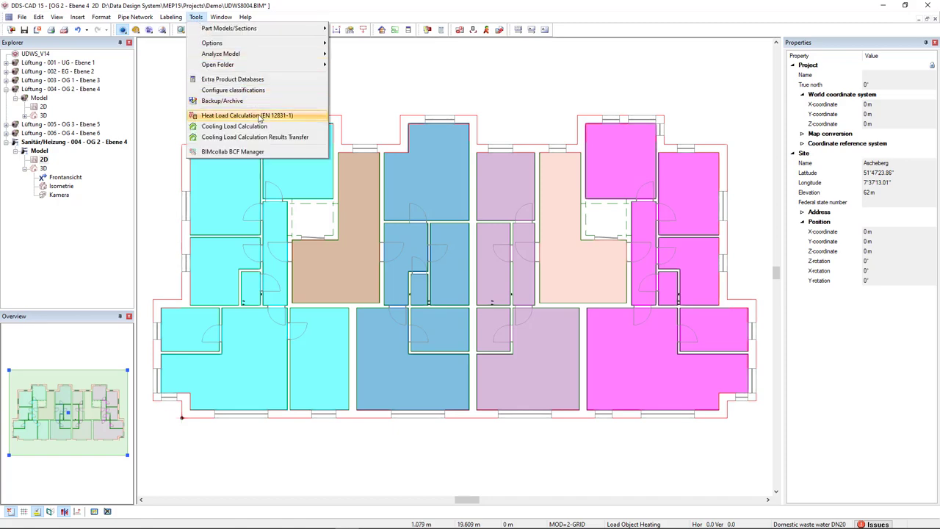
Step: Start the EN 12831-1 heat load calculation from the Tools menu
{"action": "left_click", "coordinate": [248, 115]}
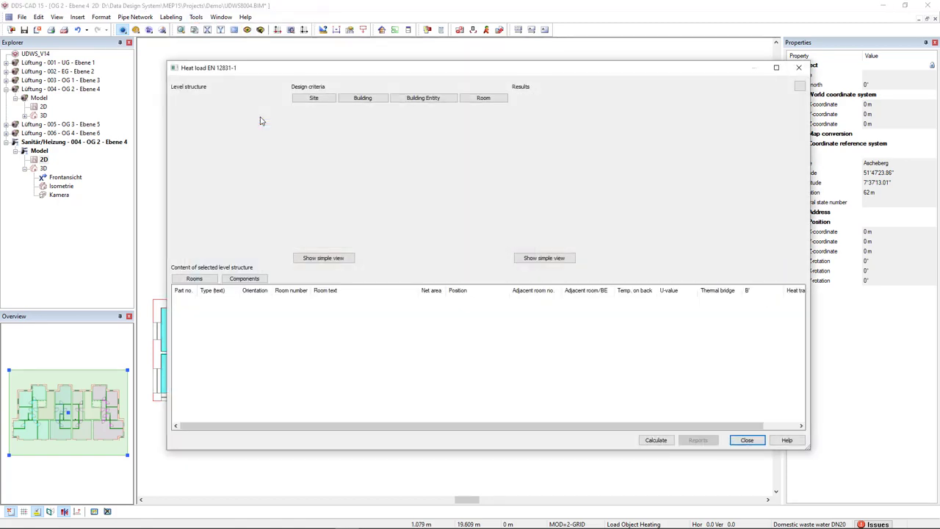
Step: Run the calculation, showing the 2OG-H2_W2 dwelling's rooms and 3028 W total
{"action": "left_click", "coordinate": [313, 98]}
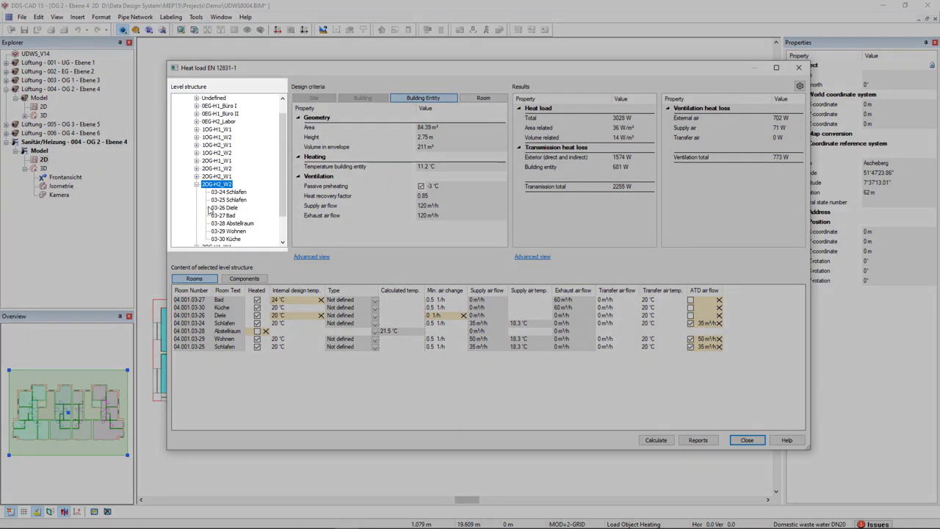
Step: Select room 03-29 Wohnen to view its design criteria with 22 °C internal temperature
{"action": "left_click", "coordinate": [227, 231]}
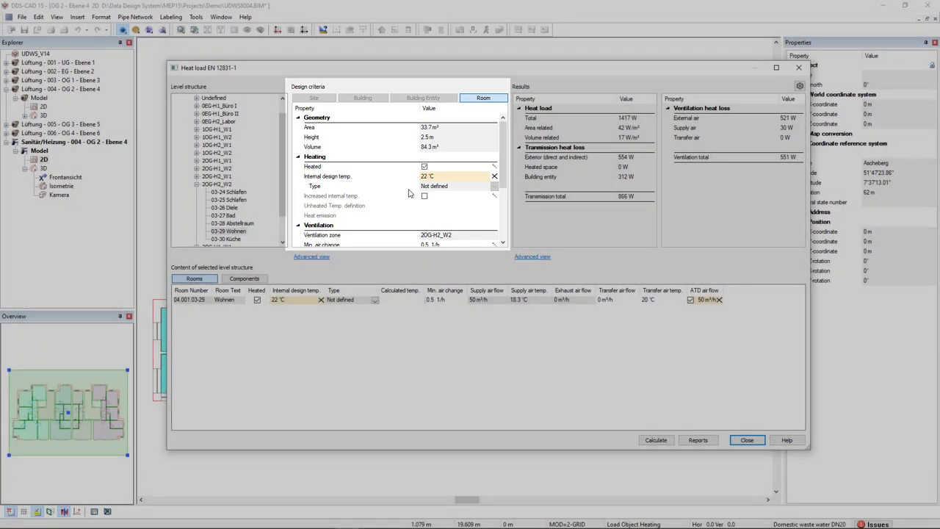
{"action": "mouse_move", "coordinate": [411, 193]}
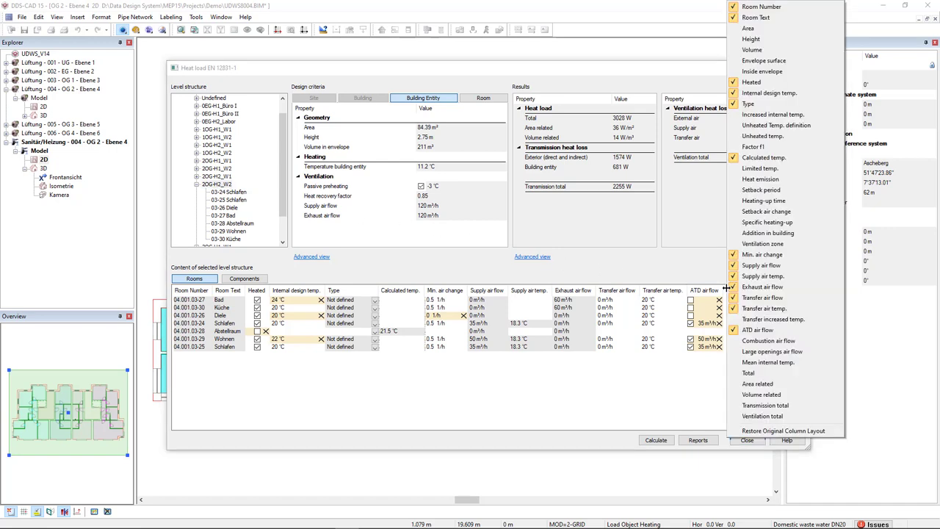
{"action": "mouse_move", "coordinate": [763, 415]}
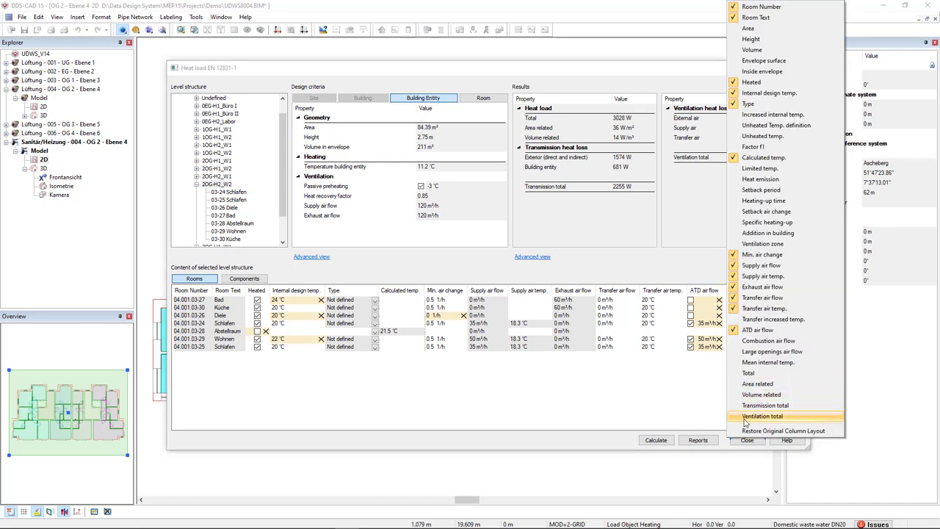
Step: Add the Ventilation total column, showing 551 W for Wohnen
{"action": "left_click", "coordinate": [763, 415]}
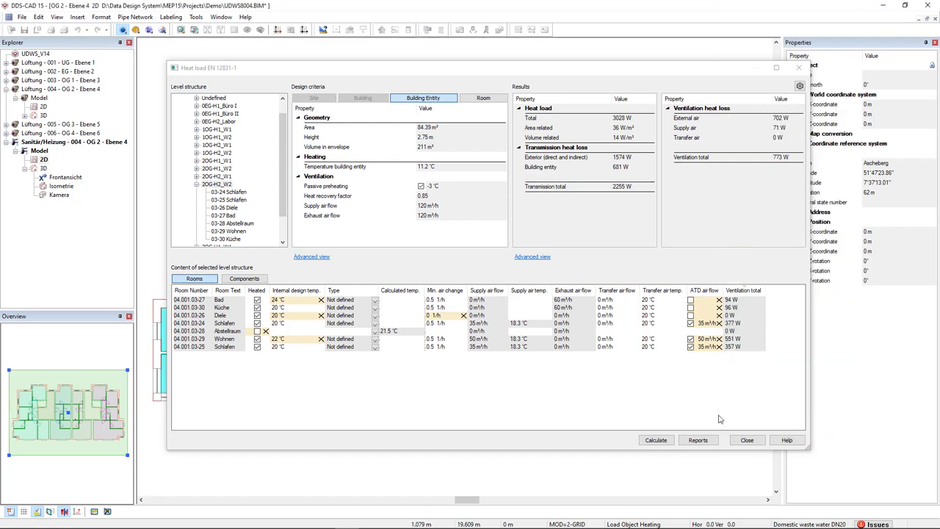